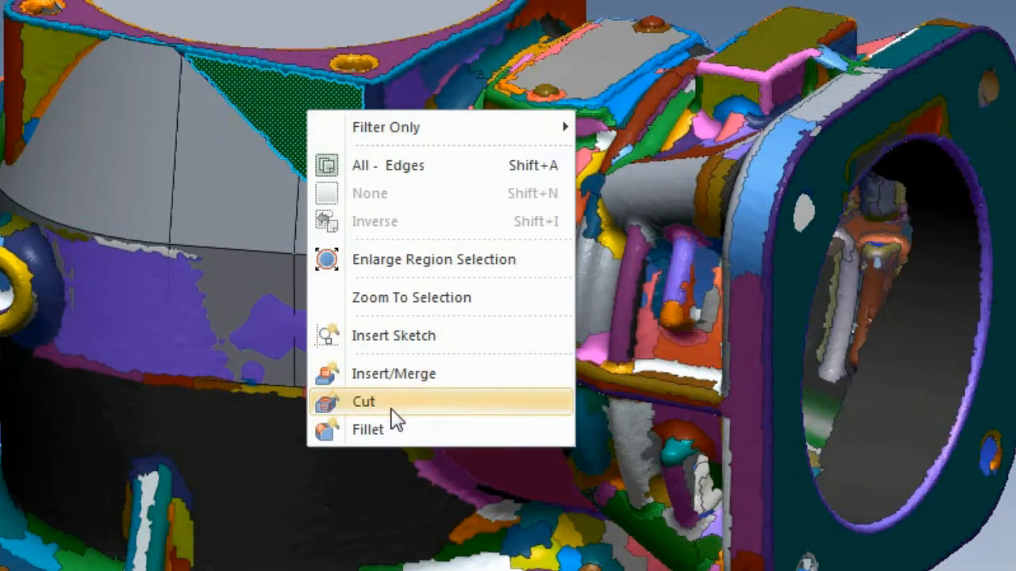
- Start a solid-merge extrusion from the picked top-face region of the valve body
{"action": "left_click", "coordinate": [362, 402]}
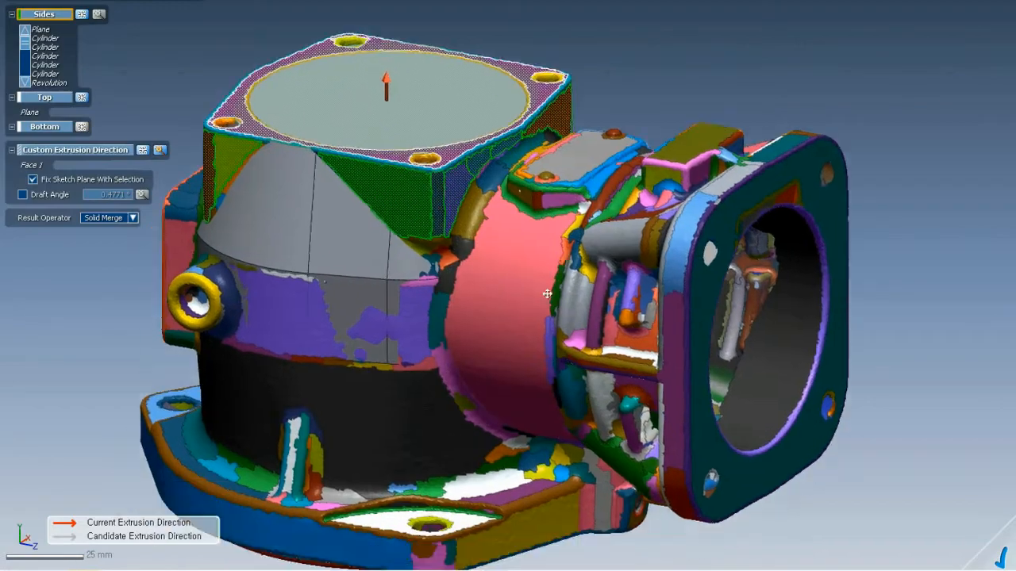
- Adjust the custom extrusion direction arrow for the top-face feature
{"action": "left_click_drag", "start_coordinate": [547, 294], "coordinate": [467, 343]}
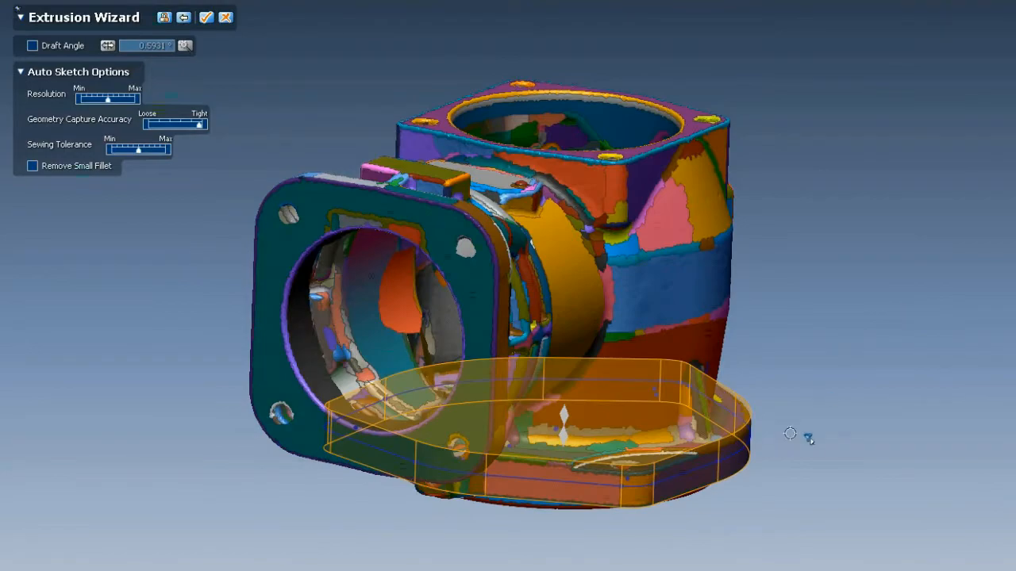
- Bring up Insert/Merge actions for the newly picked side-port region
{"action": "right_click", "coordinate": [810, 436]}
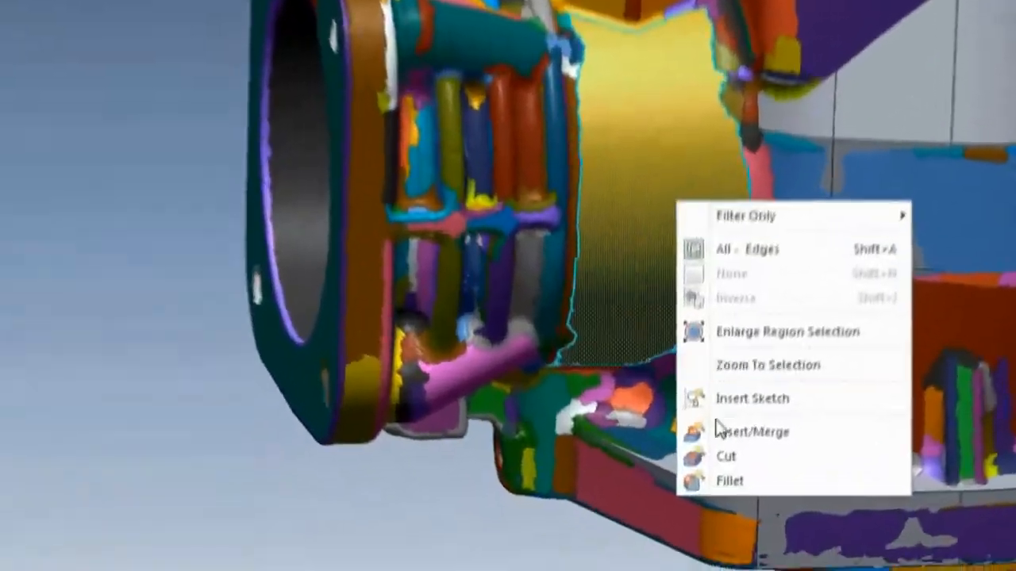